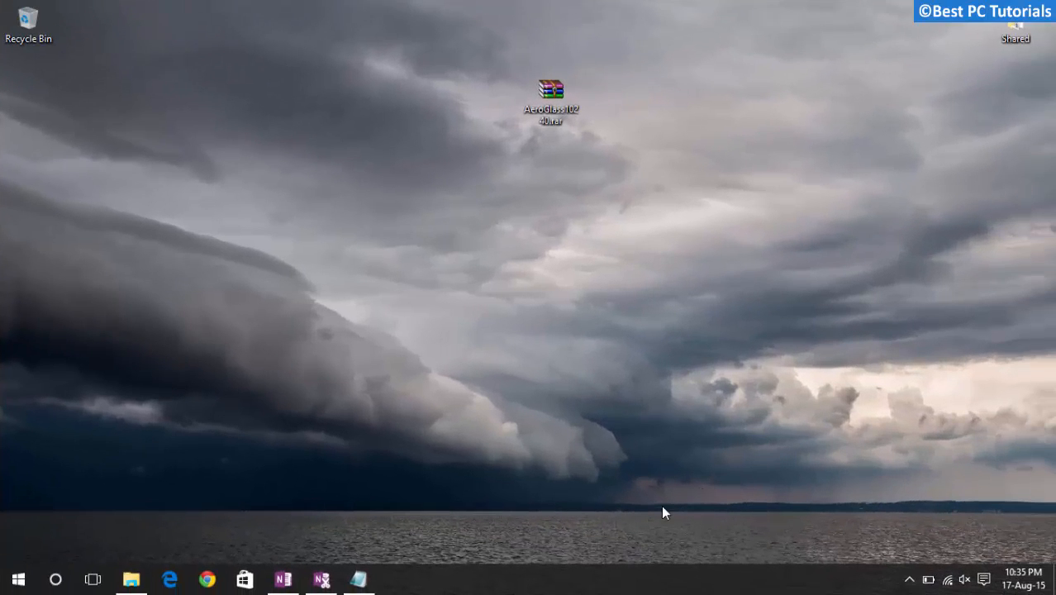
{"action": "mouse_move", "coordinate": [677, 472]}
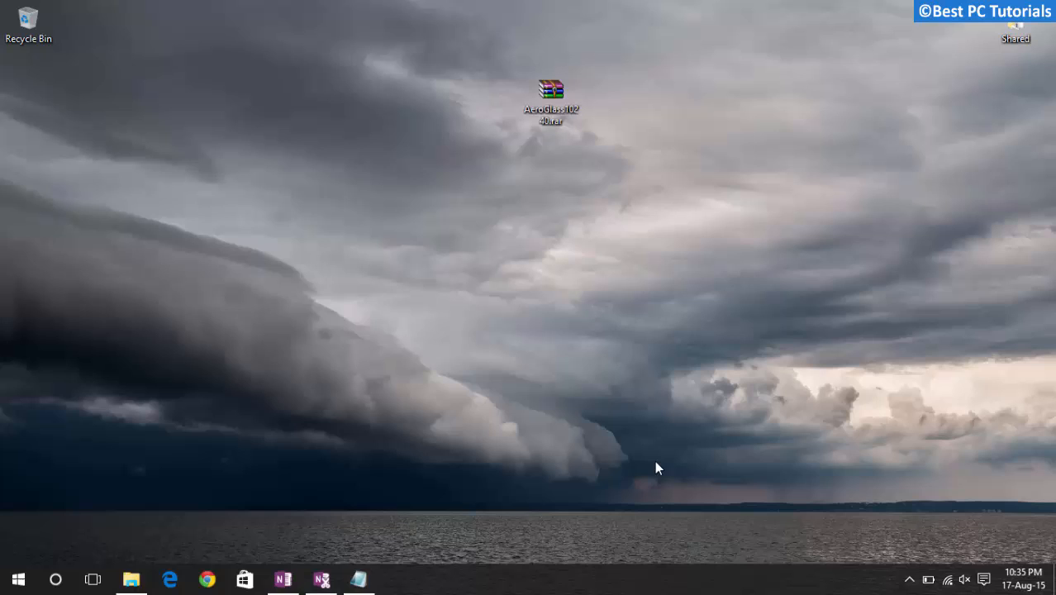
{"action": "mouse_move", "coordinate": [636, 415]}
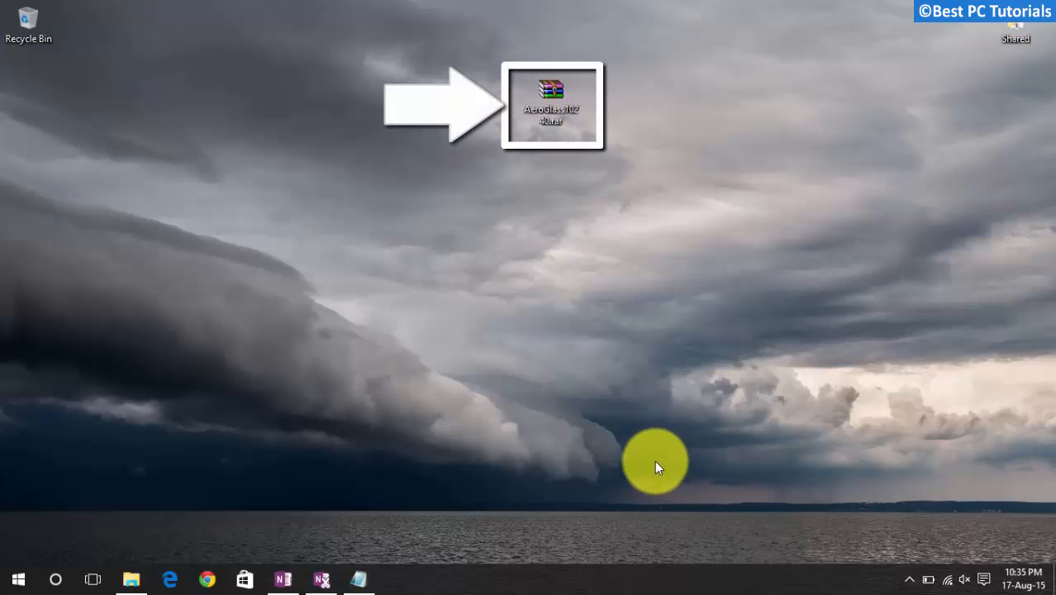
{"action": "mouse_move", "coordinate": [637, 413]}
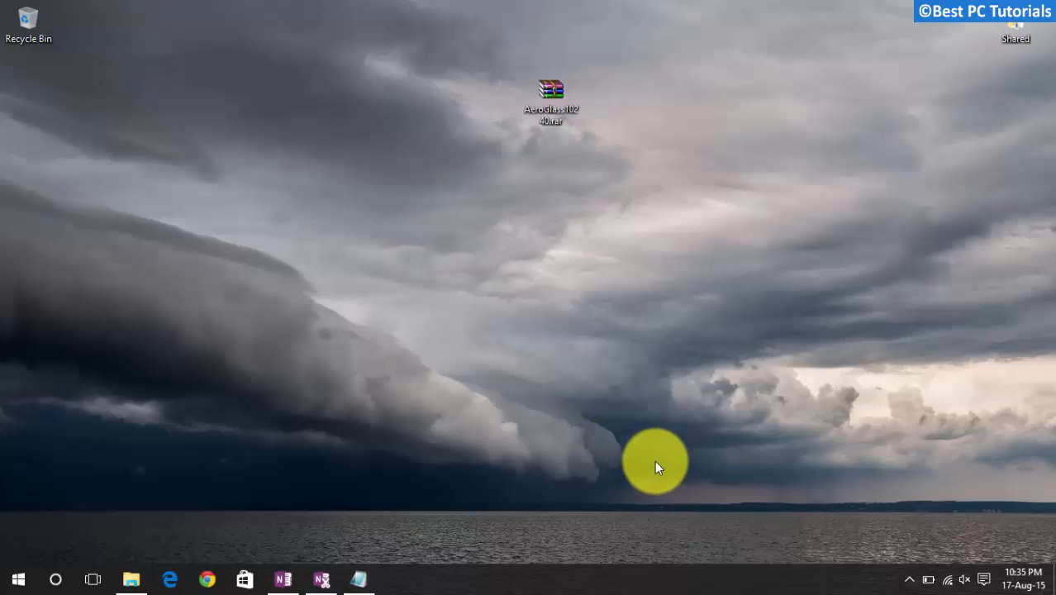
{"action": "mouse_move", "coordinate": [637, 412]}
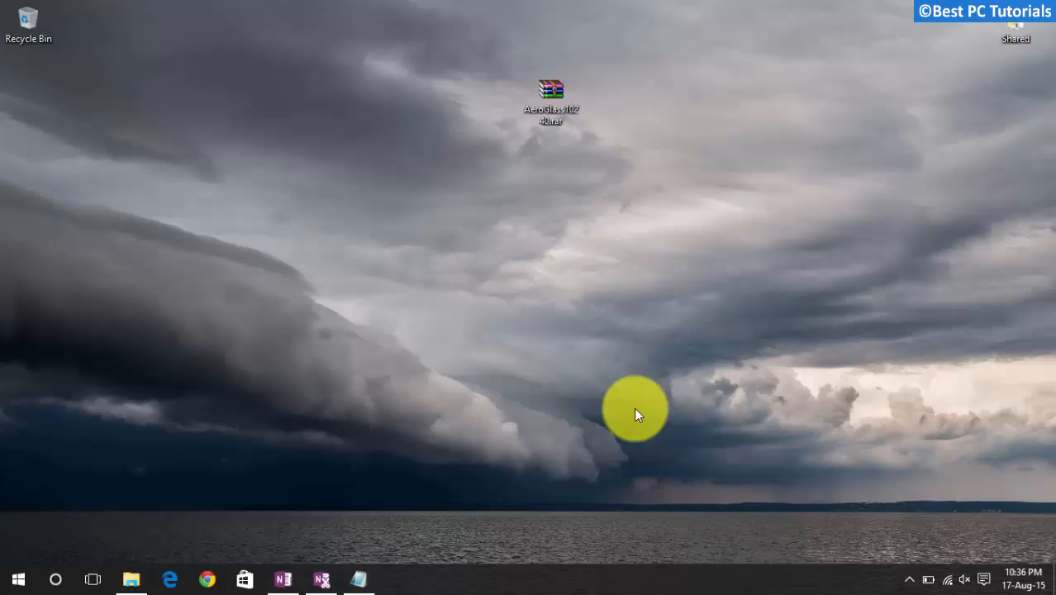
Extract the Aero Glass archive on the desktop, place the folder beside it and copy it
{"action": "right_click", "coordinate": [552, 91]}
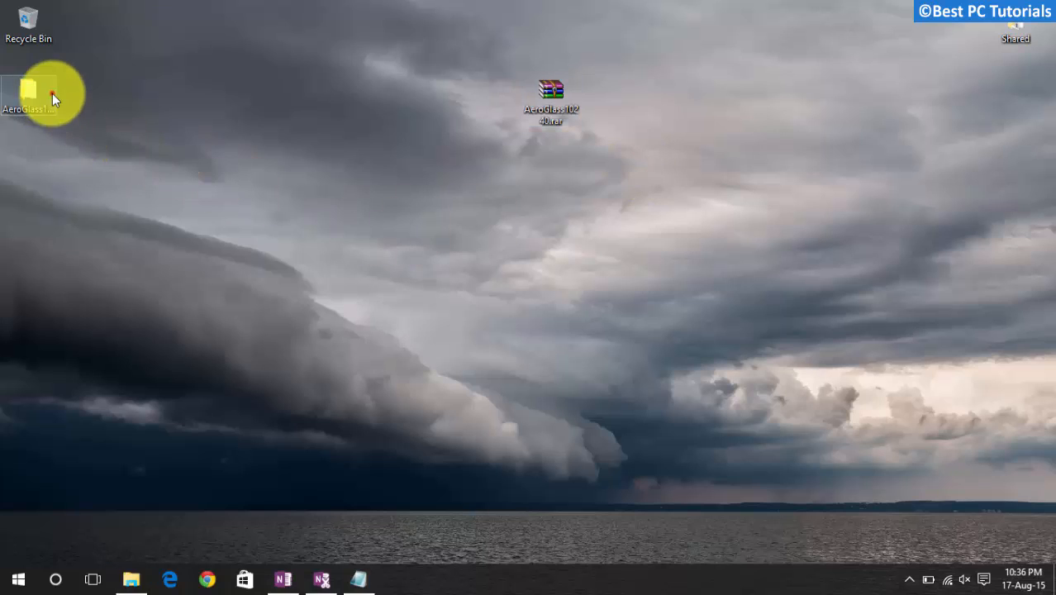
{"action": "left_click_drag", "start_coordinate": [29, 90], "coordinate": [437, 94]}
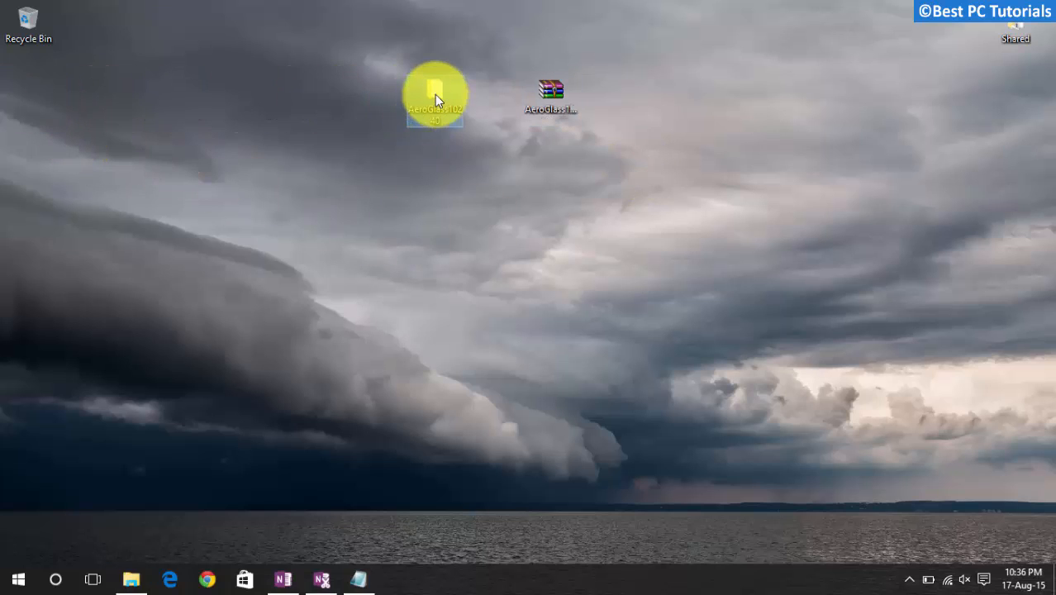
{"action": "right_click", "coordinate": [437, 94]}
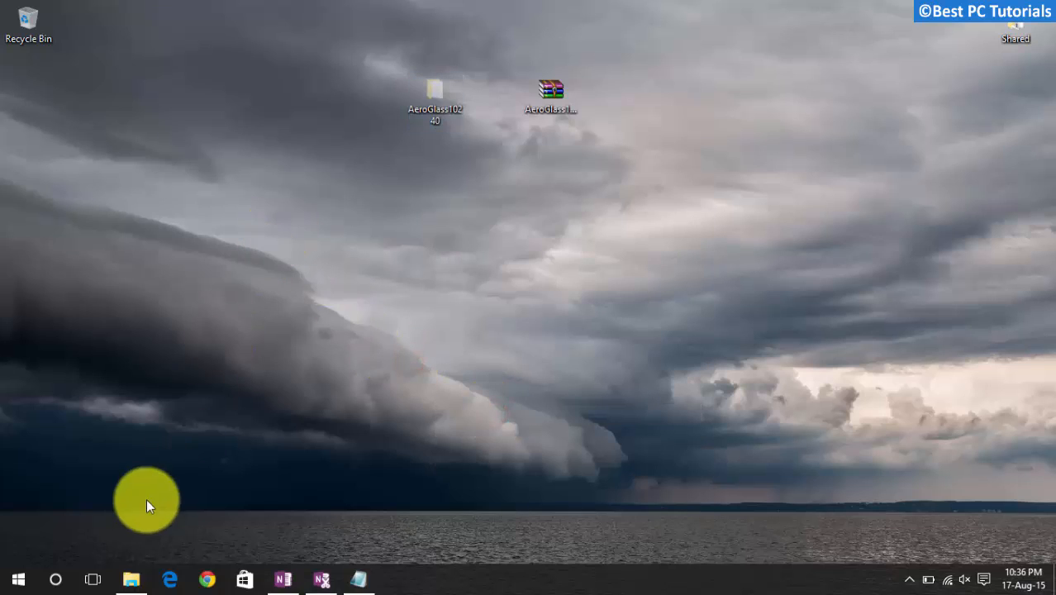
Paste the AeroGlass10240 folder onto the C drive and go into its inner AeroGlass folder
{"action": "left_click", "coordinate": [130, 579]}
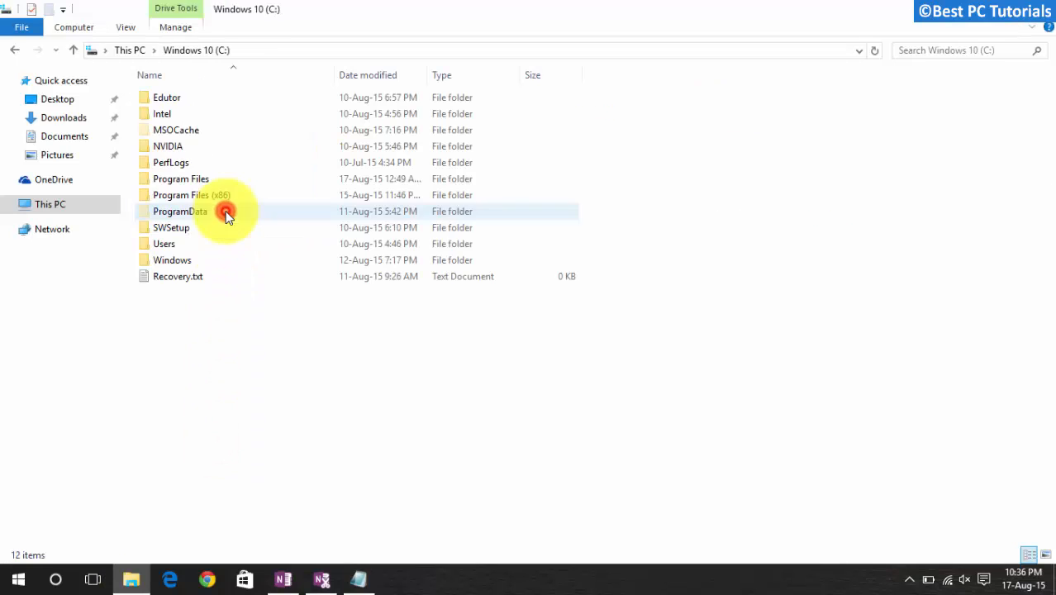
{"action": "right_click", "coordinate": [228, 212]}
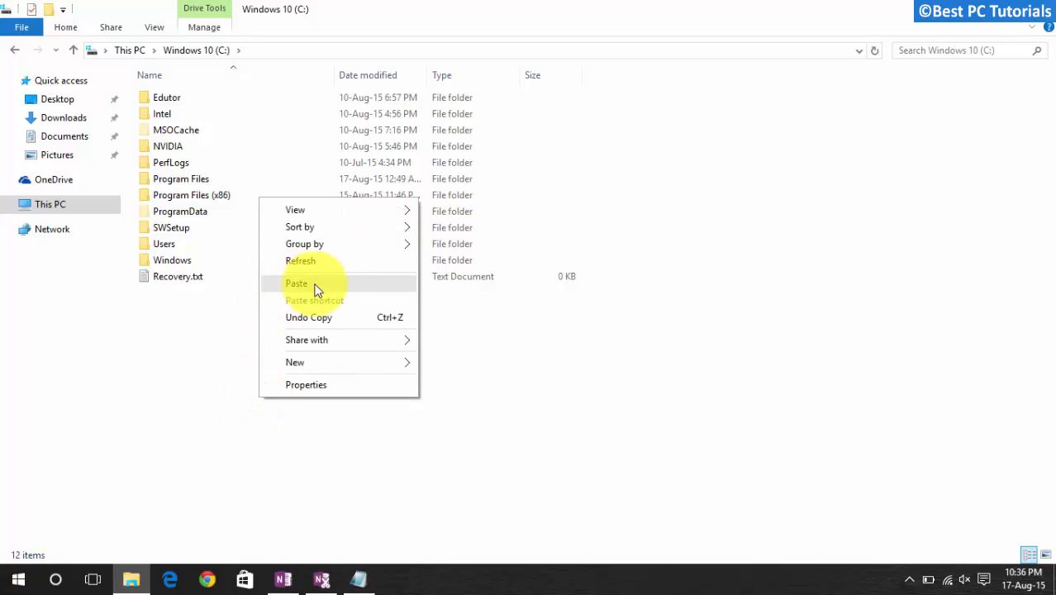
{"action": "left_click", "coordinate": [298, 282]}
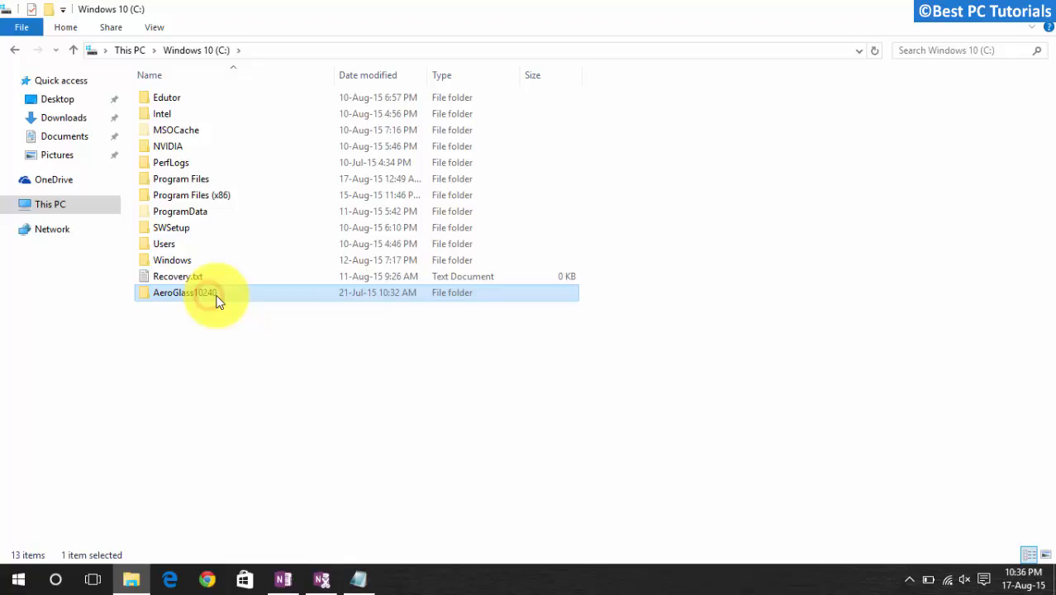
{"action": "double_click", "coordinate": [184, 292]}
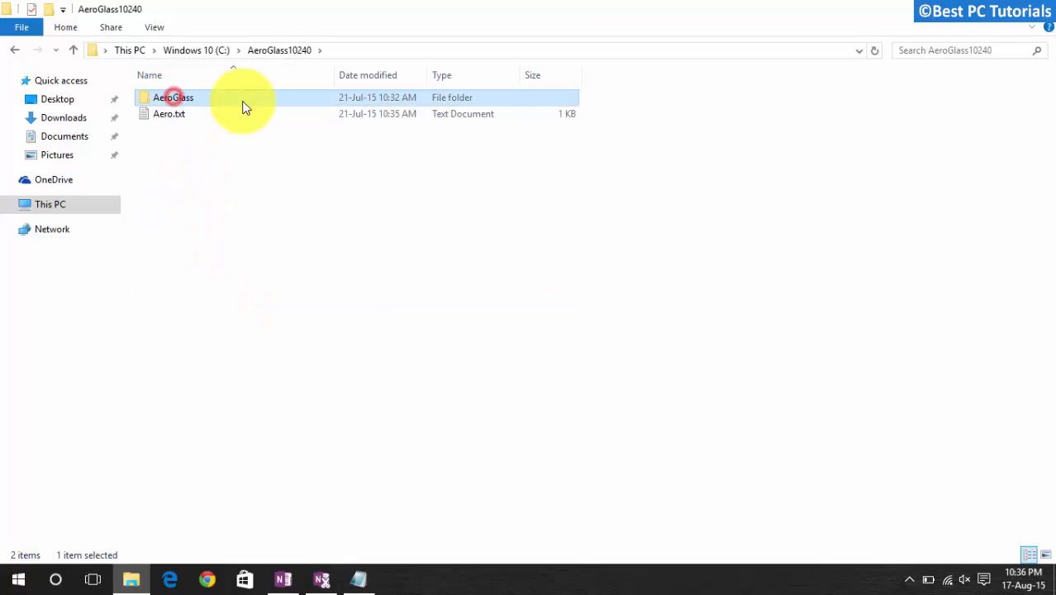
{"action": "double_click", "coordinate": [172, 96]}
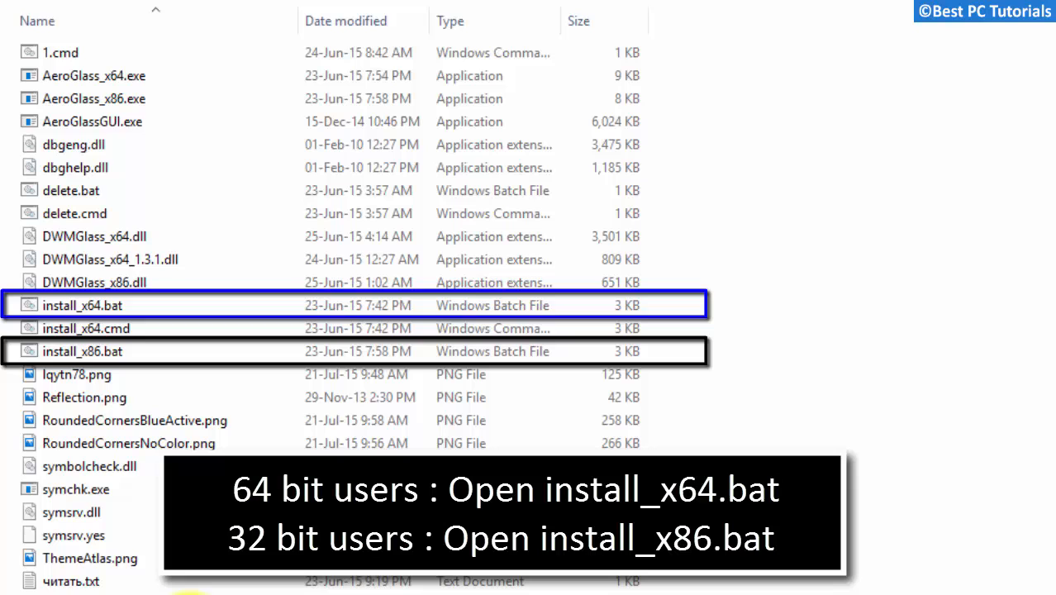
Run install_x64.bat as administrator to install the 64-bit Aero Glass
{"action": "left_click", "coordinate": [81, 304]}
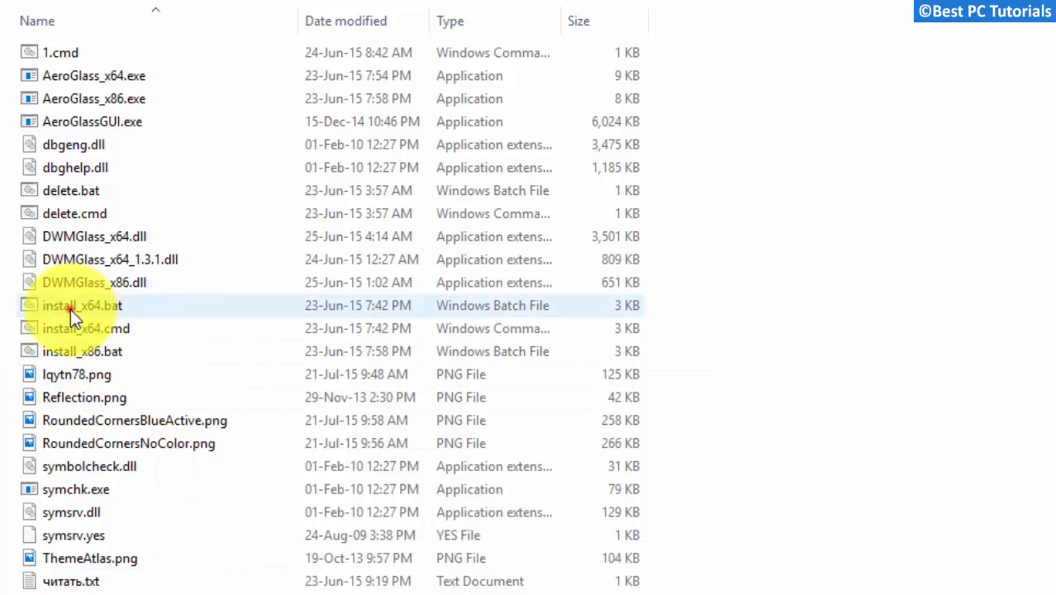
{"action": "right_click", "coordinate": [81, 305]}
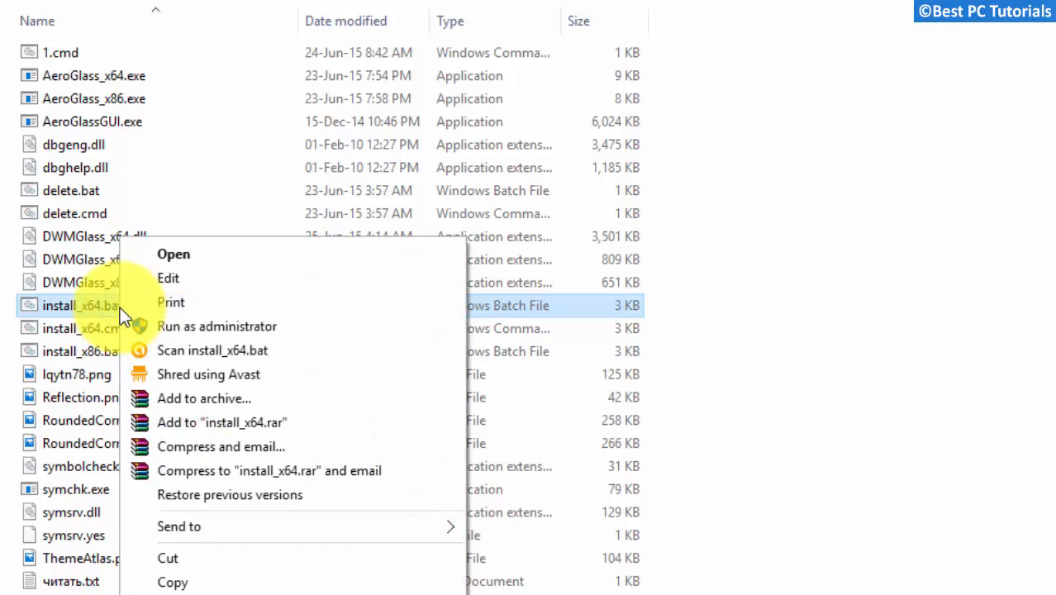
{"action": "left_click", "coordinate": [216, 325]}
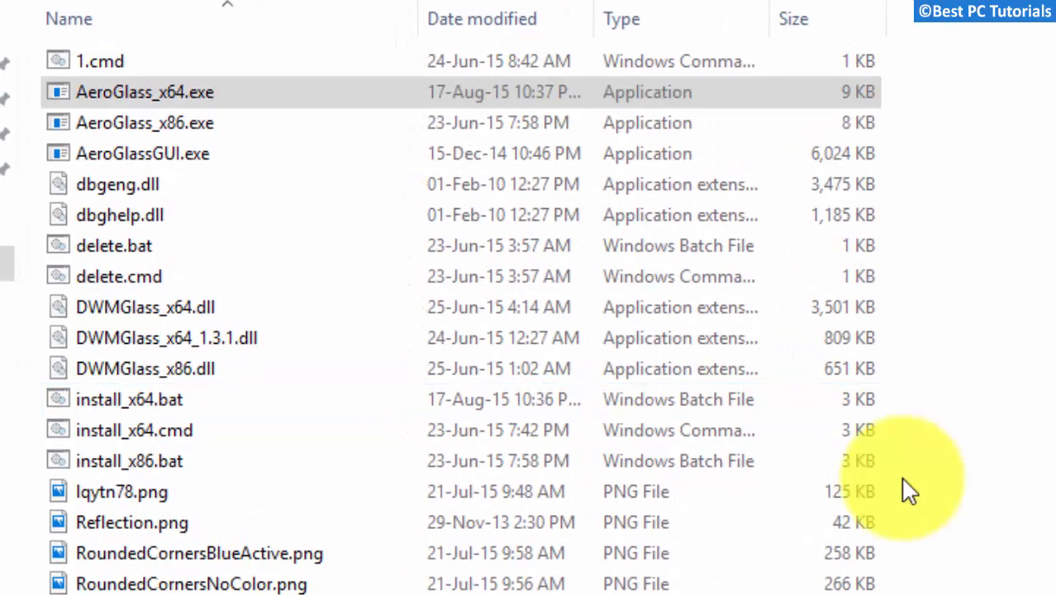
Launch AeroGlassGUI.exe and choose to modify the Current user's settings
{"action": "left_click", "coordinate": [142, 154]}
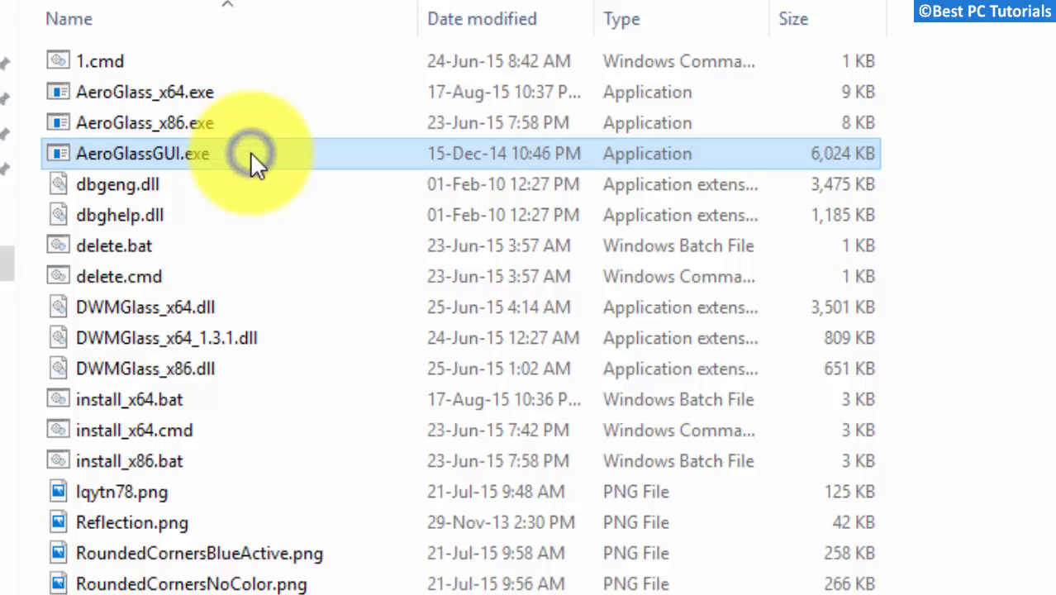
{"action": "right_click", "coordinate": [143, 154]}
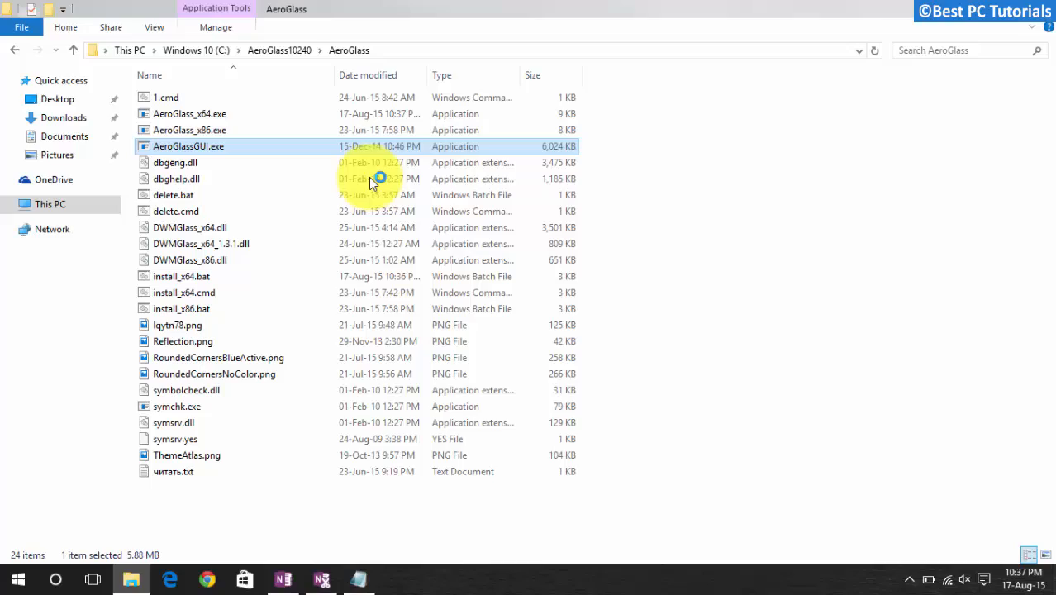
{"action": "double_click", "coordinate": [189, 146]}
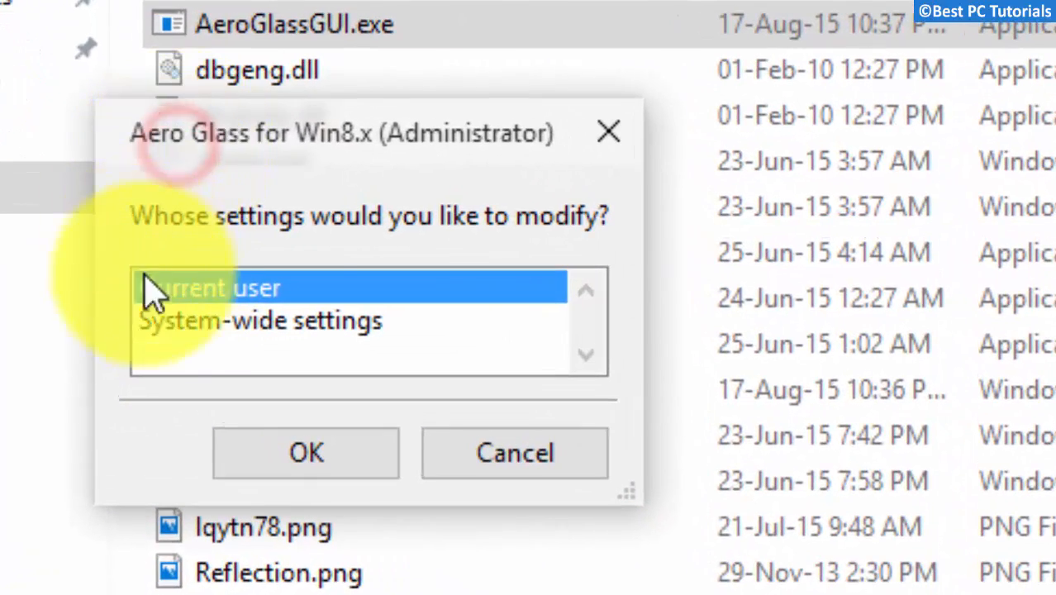
{"action": "left_click", "coordinate": [305, 452]}
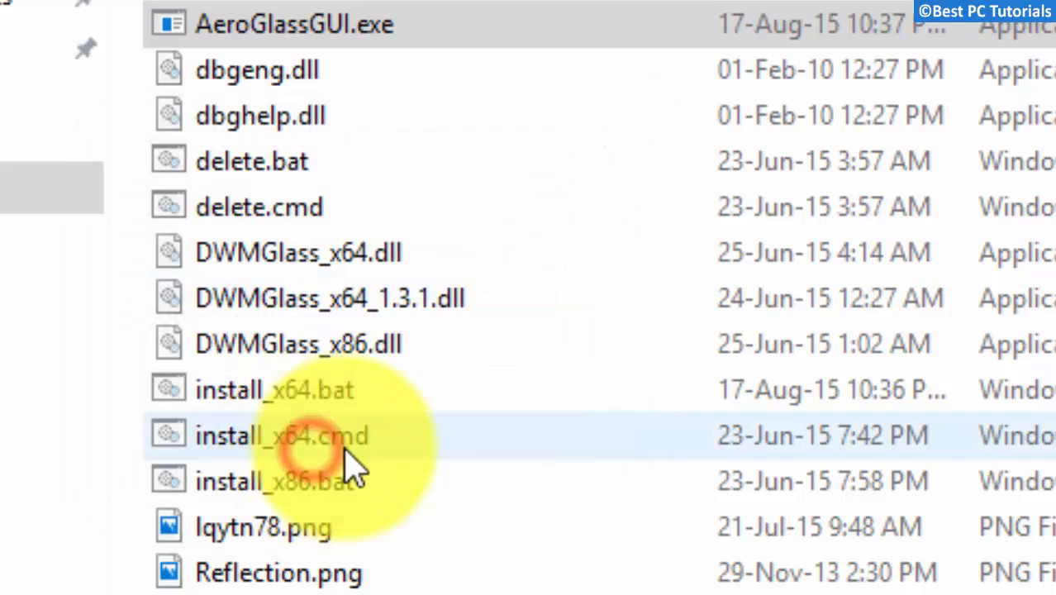
{"action": "double_click", "coordinate": [281, 436]}
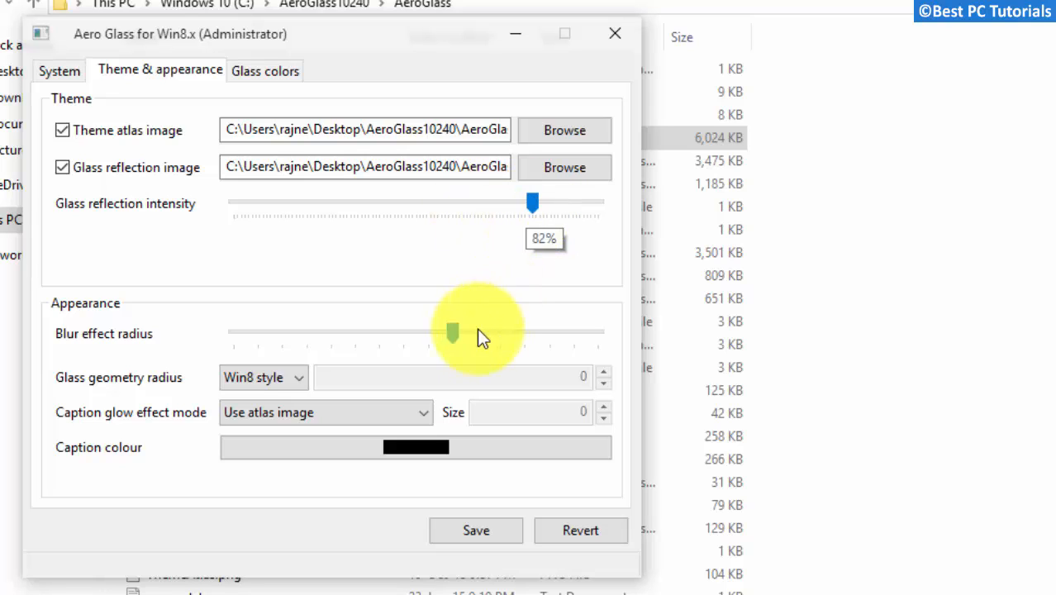
Increase the blur effect radius on Theme & appearance, save the settings and close the tool
{"action": "left_click_drag", "start_coordinate": [450, 332], "coordinate": [526, 332]}
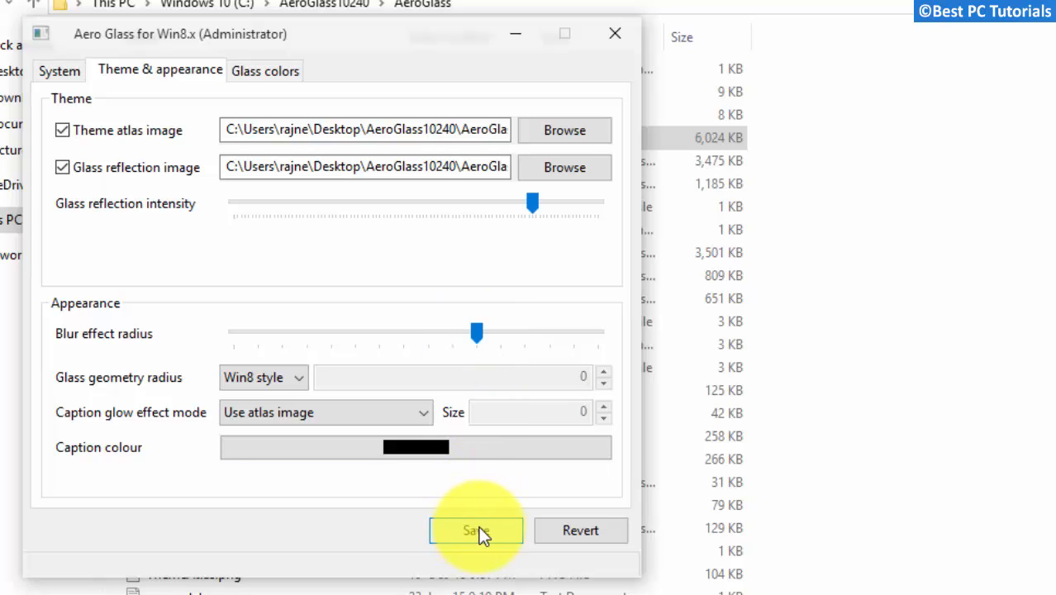
{"action": "left_click", "coordinate": [477, 529]}
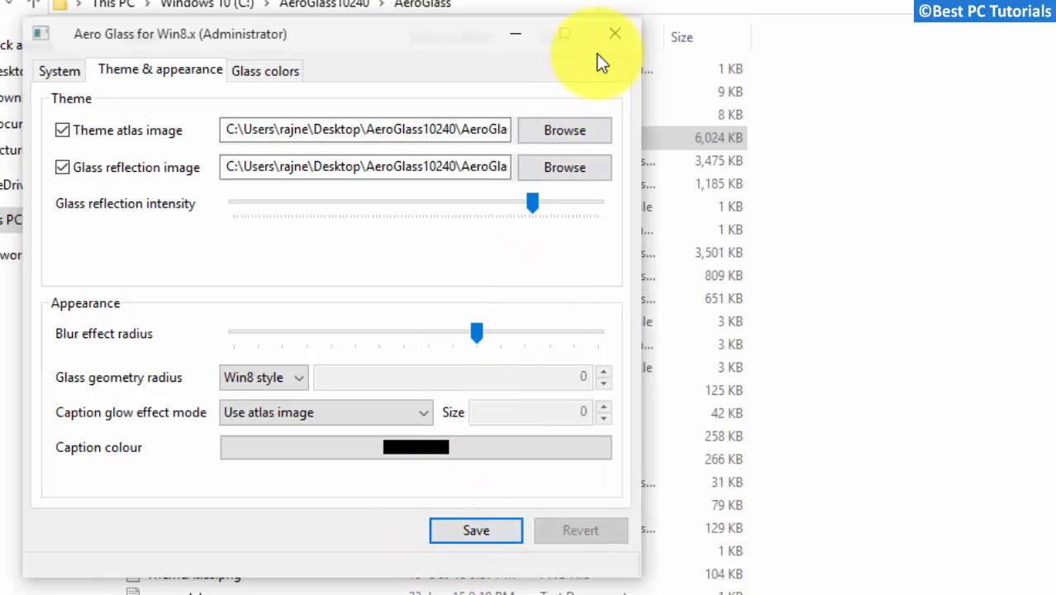
{"action": "left_click", "coordinate": [615, 33]}
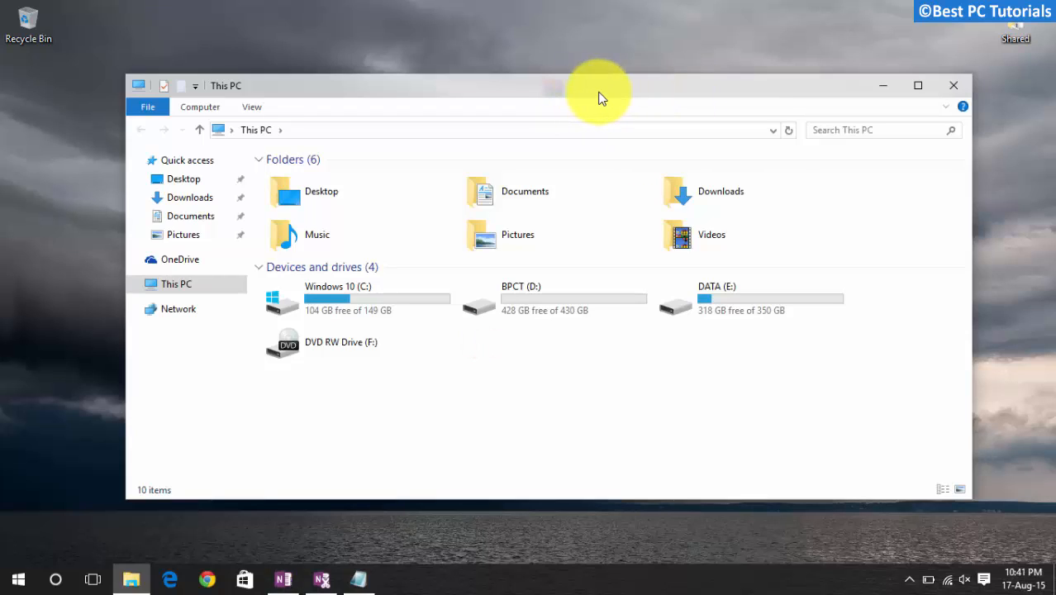
{"action": "mouse_move", "coordinate": [597, 98]}
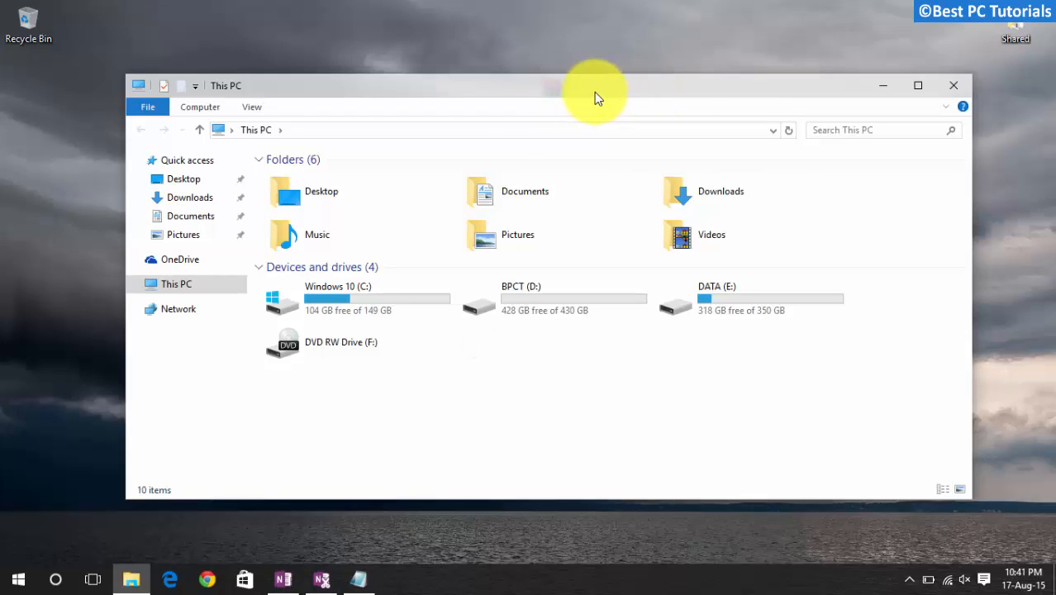
Bring up the Personalization settings from the desktop
{"action": "left_click", "coordinate": [397, 579]}
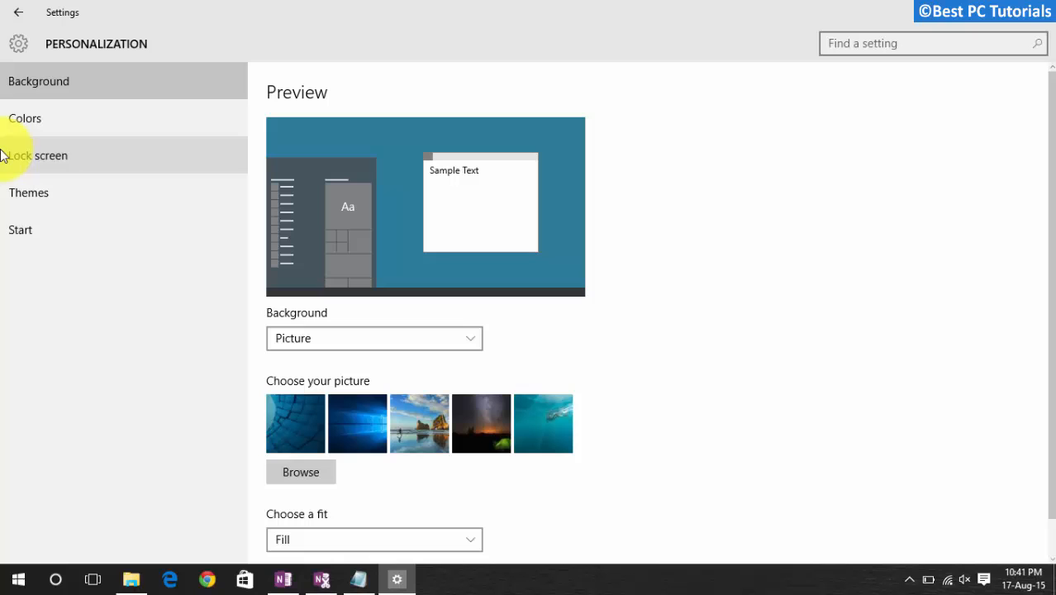
In Colors, turn off automatic accent colour from the background to reveal the colour palette
{"action": "left_click", "coordinate": [25, 119]}
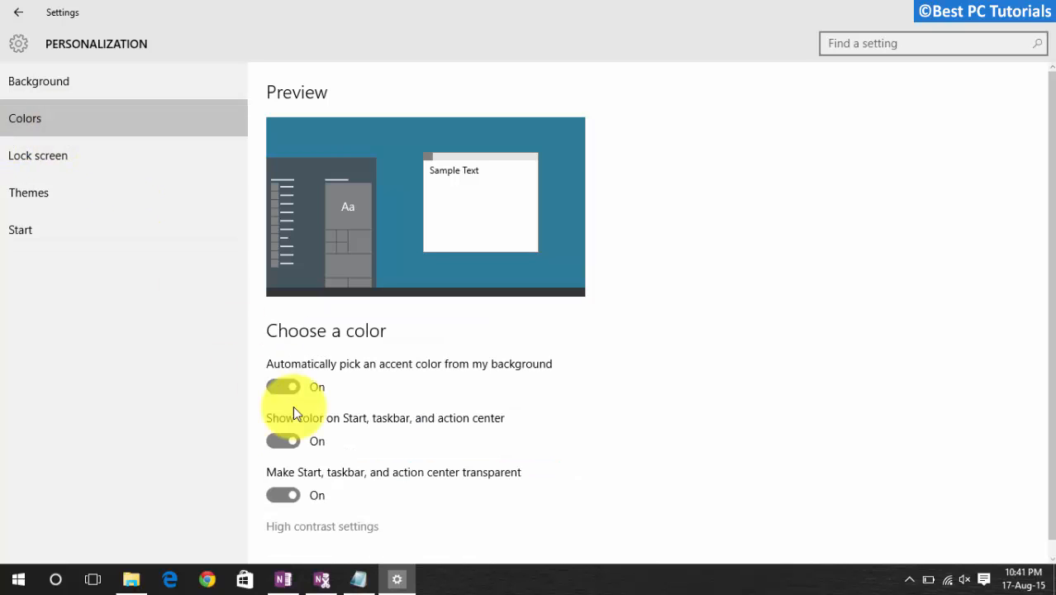
{"action": "left_click", "coordinate": [282, 387]}
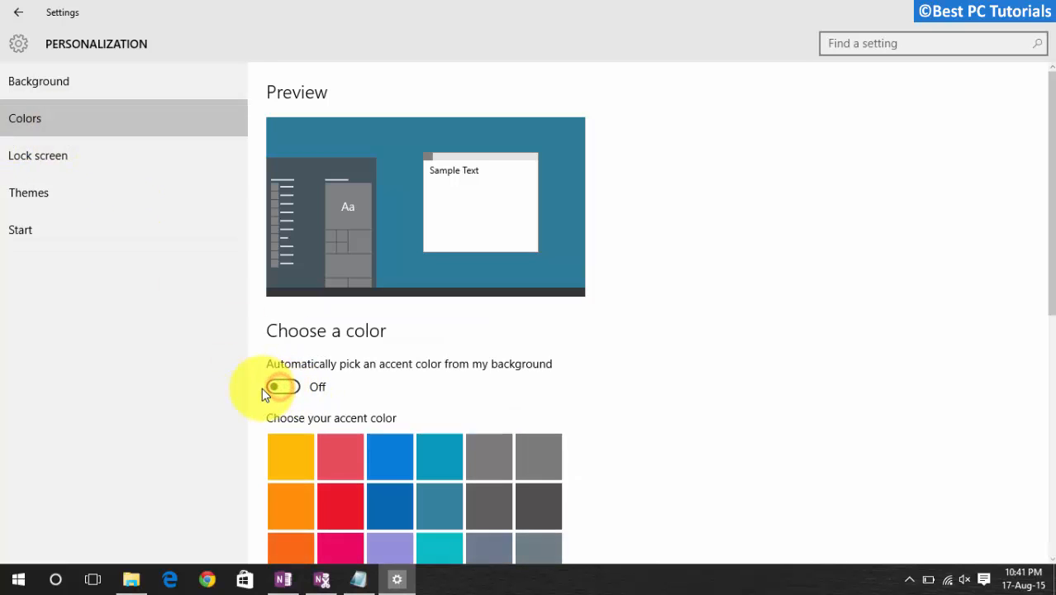
{"action": "scroll", "scroll_direction": "down", "scroll_amount": 3}
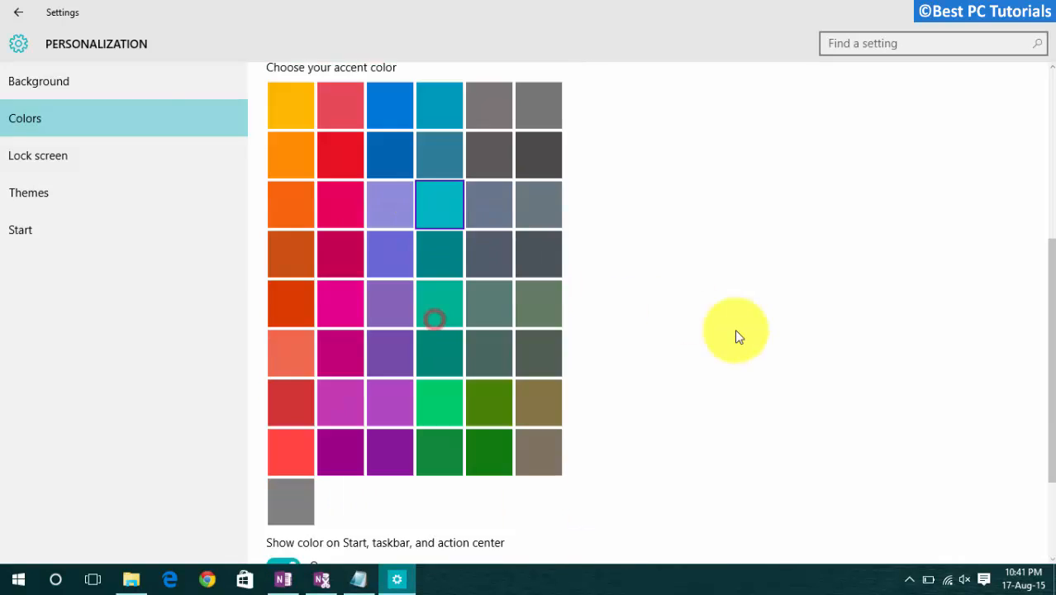